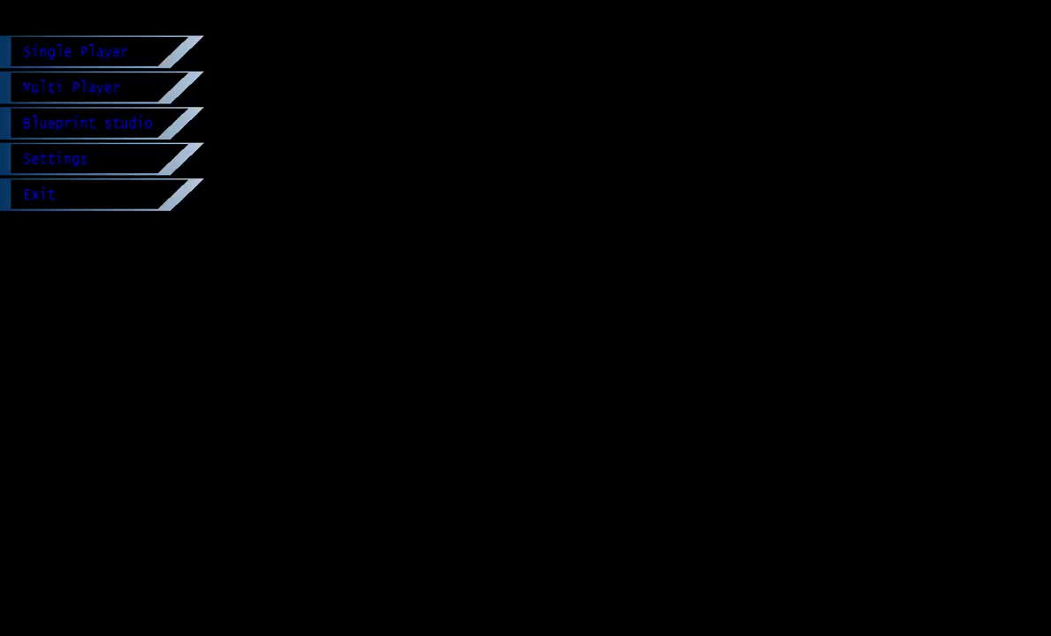
mouse_move(435, 219)
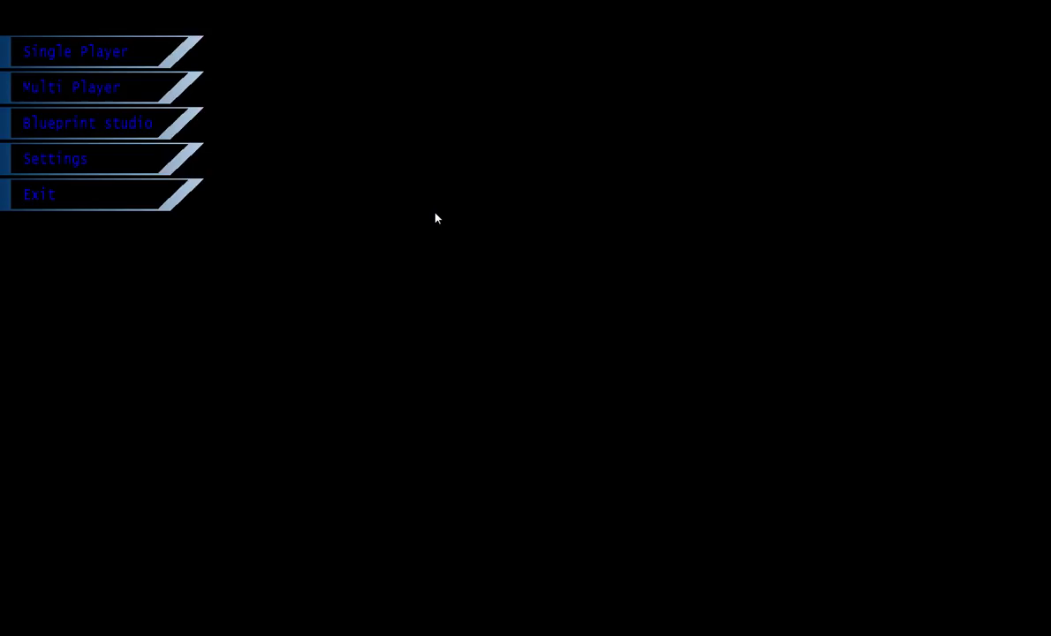
mouse_move(177, 92)
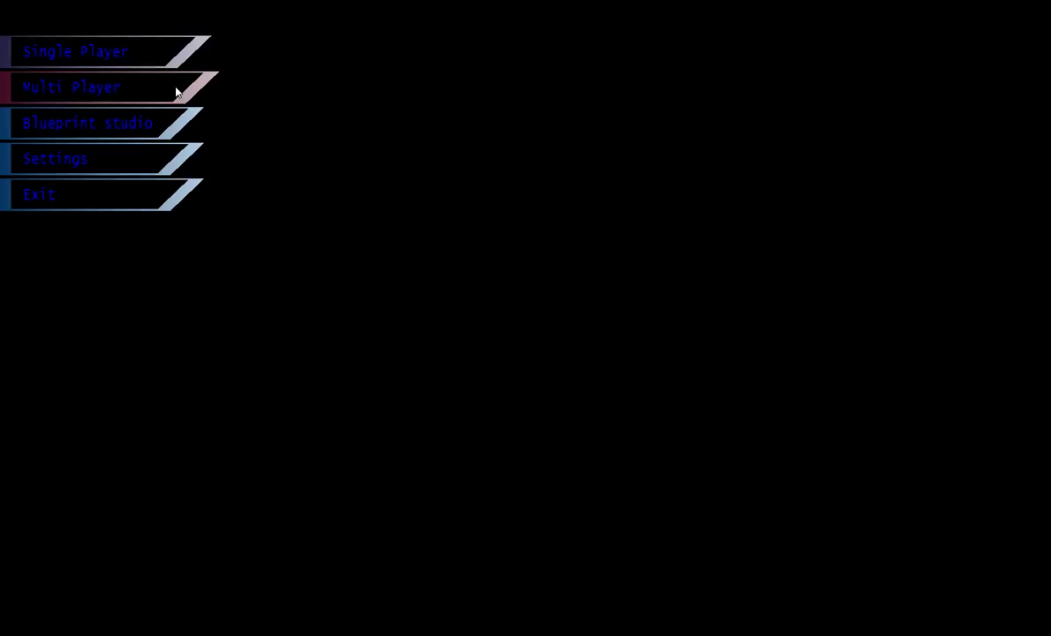
Enter the Blueprint Studio from the main menu, landing on an empty build grid
left_click(89, 123)
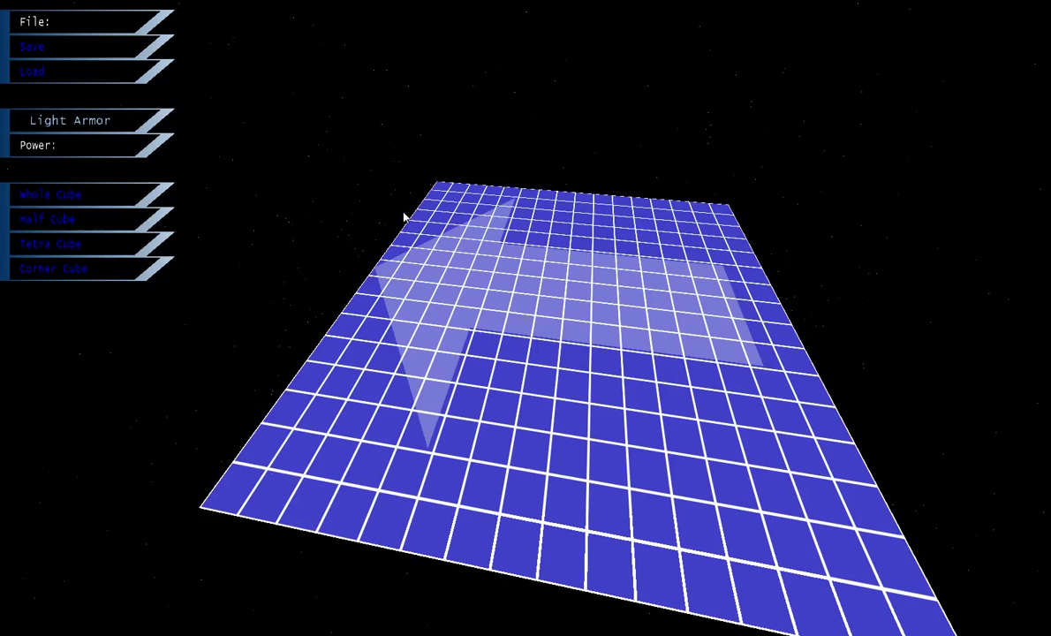
Choose Ion Focus from the parts list as the part to place
left_click(70, 120)
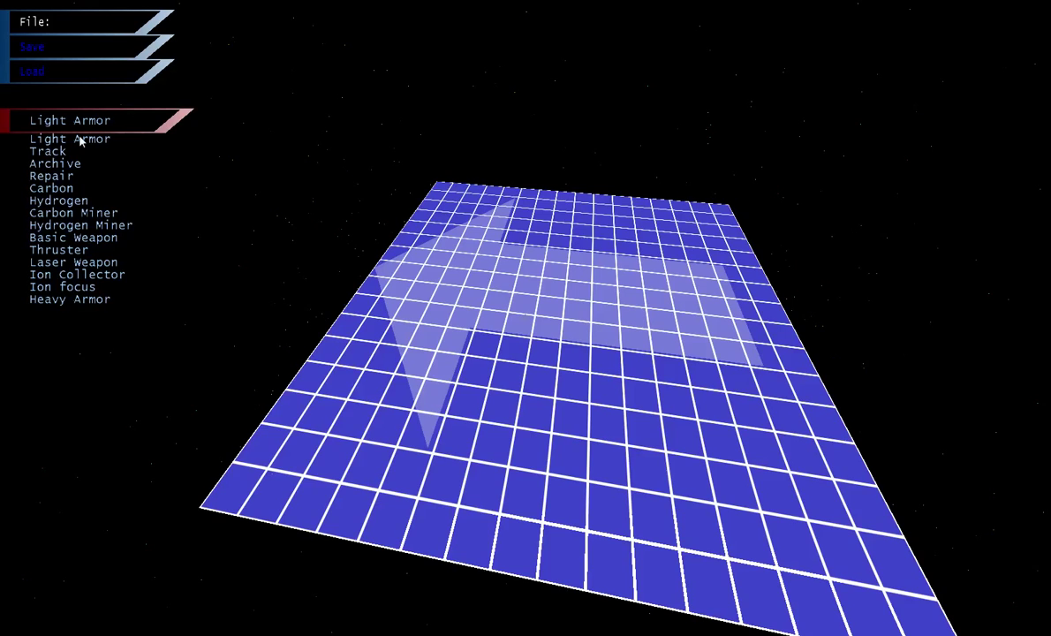
mouse_move(138, 148)
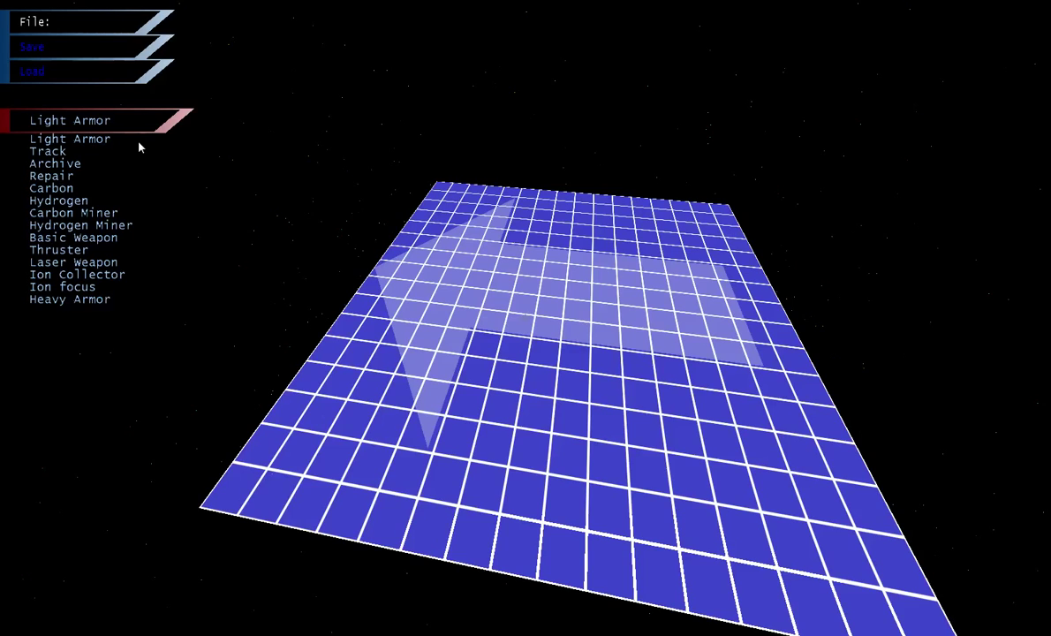
mouse_move(60, 157)
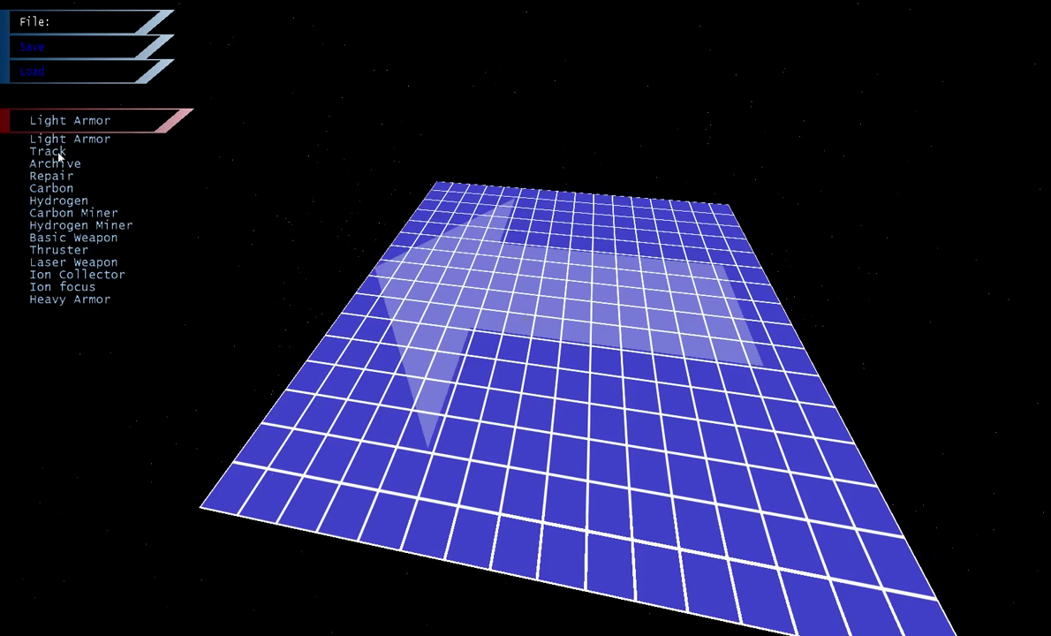
mouse_move(84, 166)
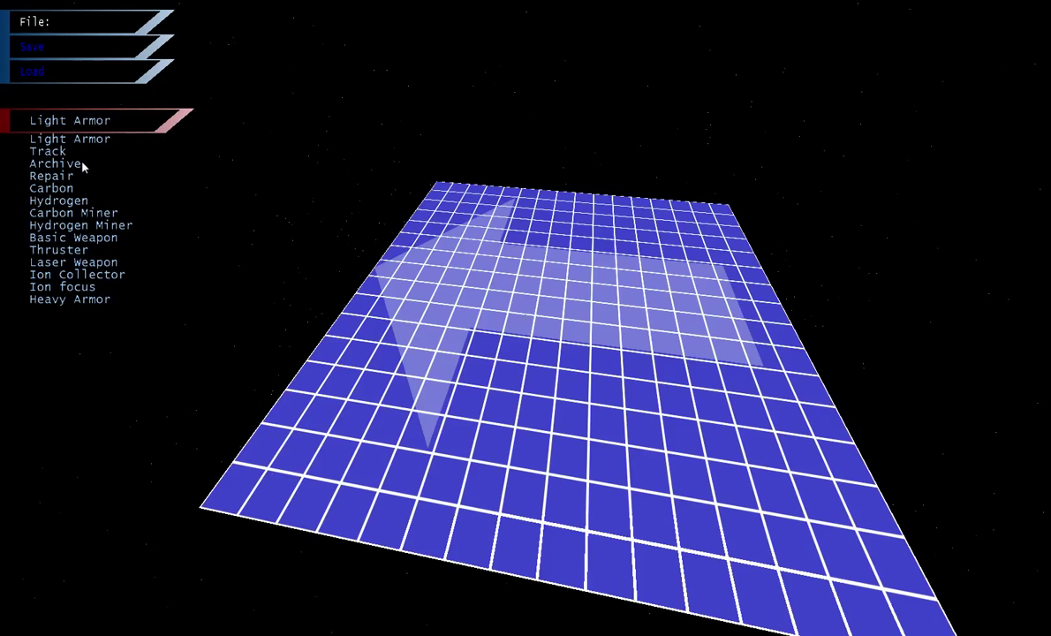
mouse_move(83, 173)
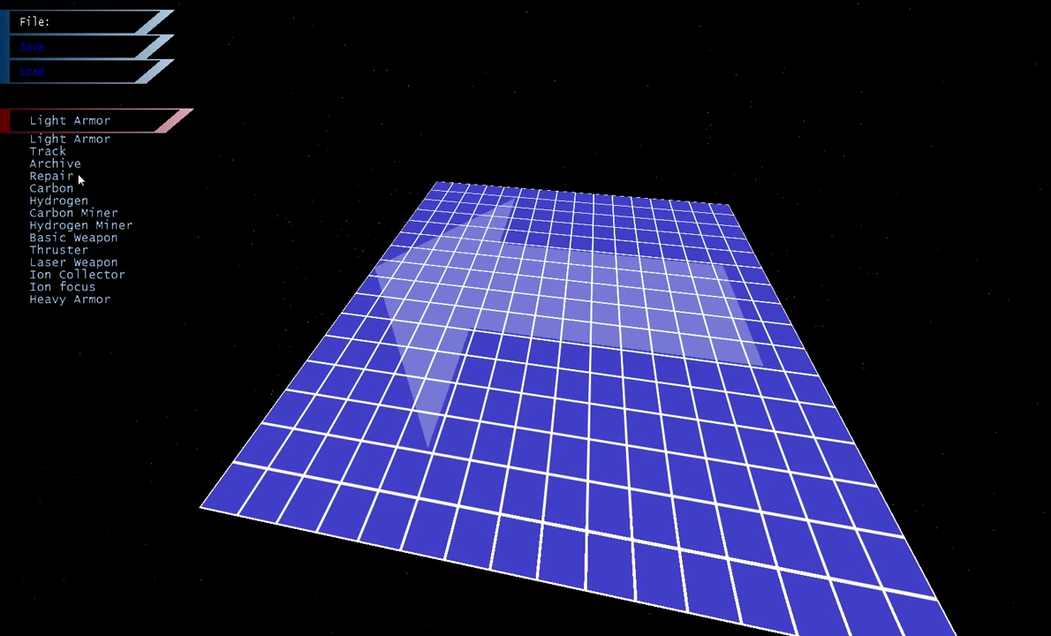
mouse_move(88, 208)
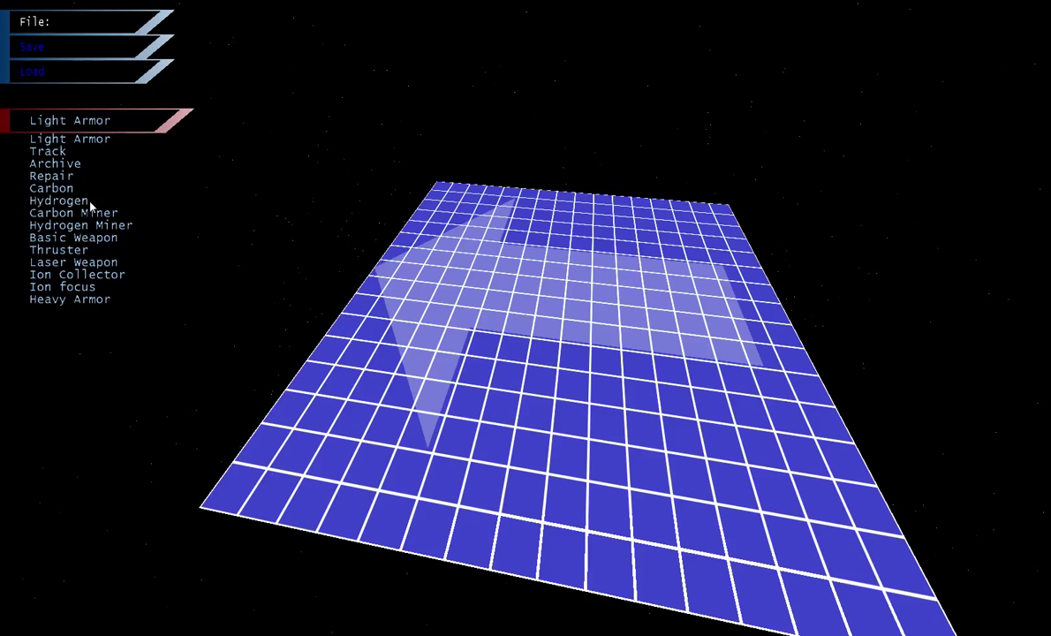
mouse_move(113, 219)
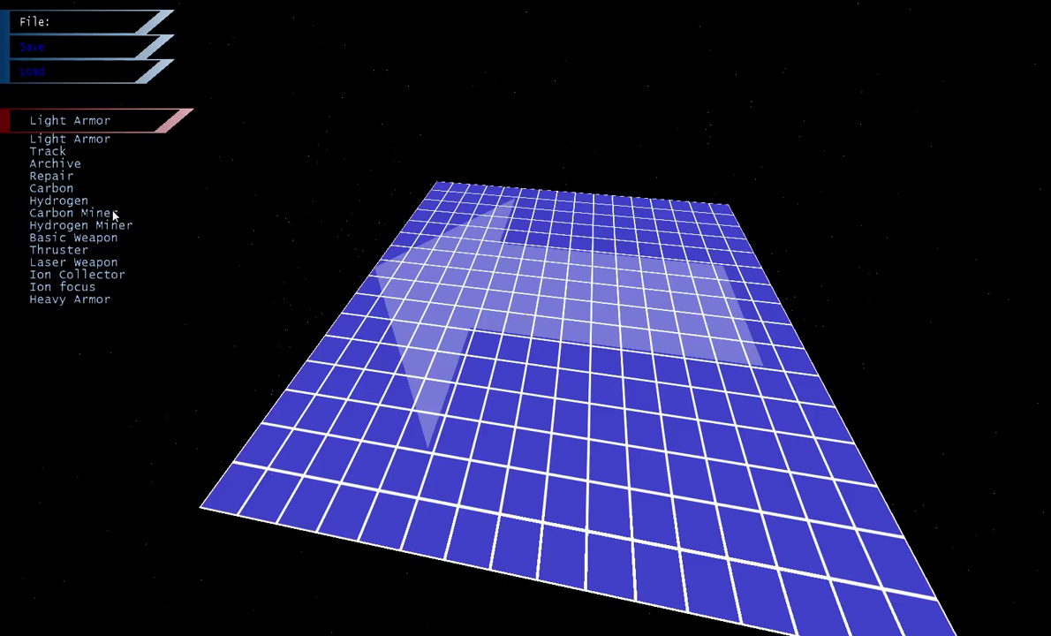
mouse_move(120, 231)
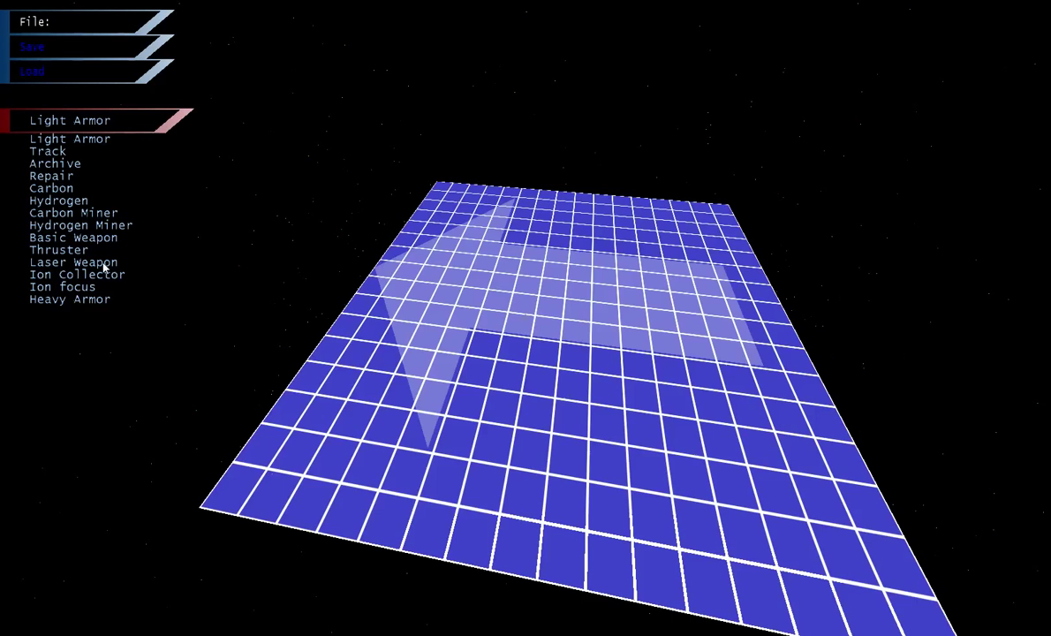
mouse_move(92, 289)
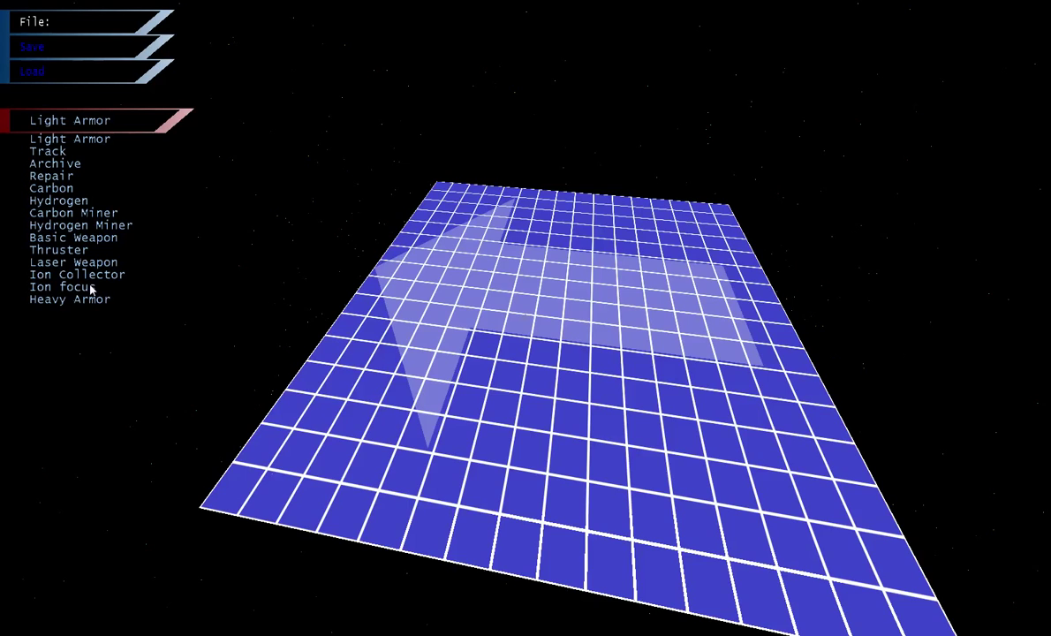
left_click(60, 286)
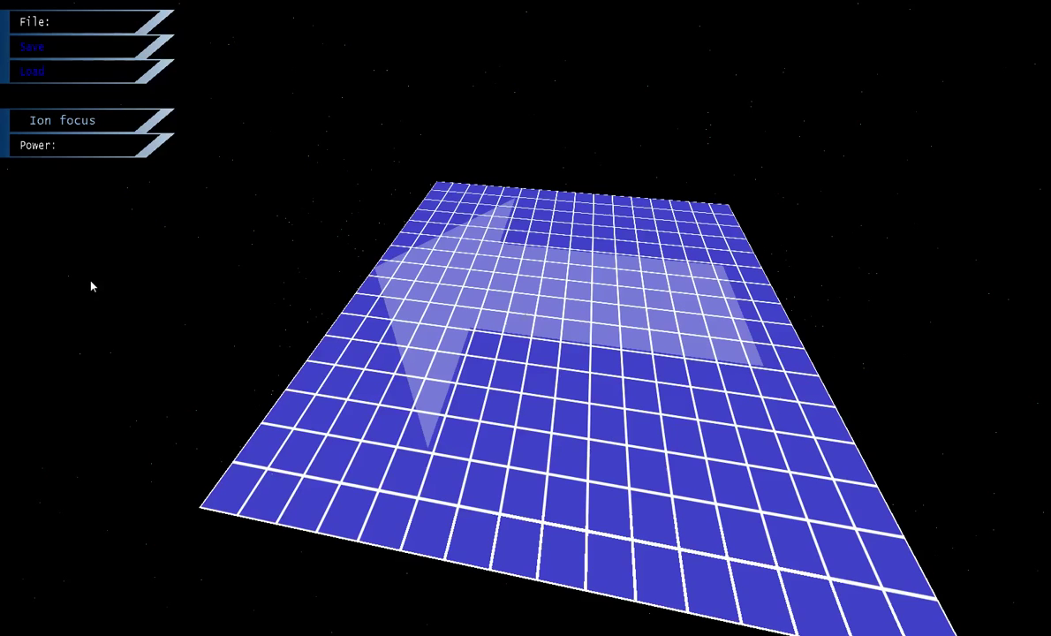
Pick Track and then the Hydrogen Miner part, bringing the blueprint to Carbon Cost 60 and mine rates 10
left_click(61, 121)
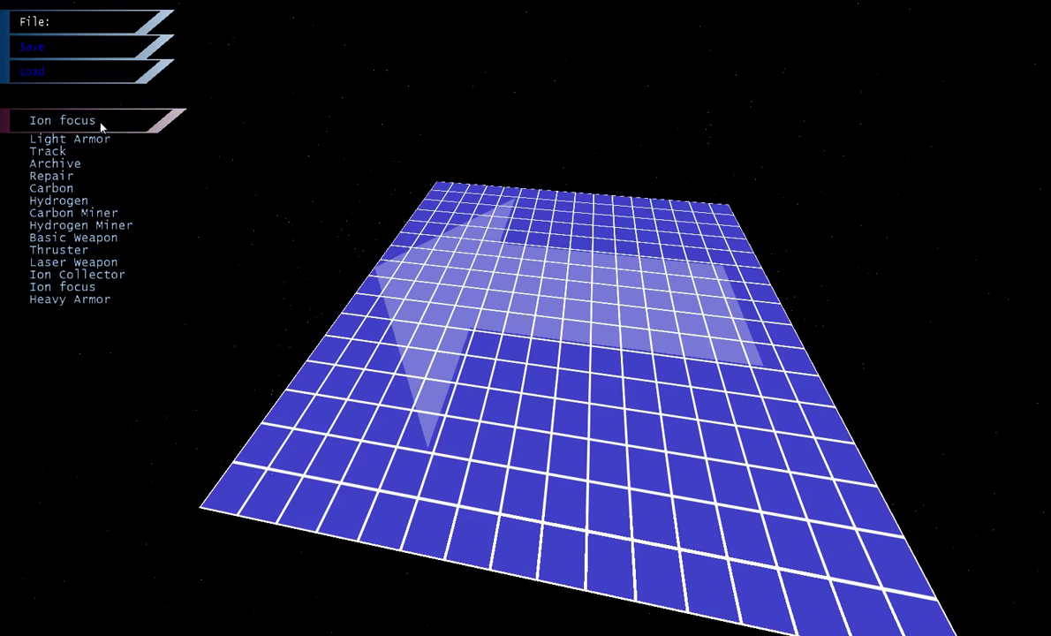
mouse_move(69, 157)
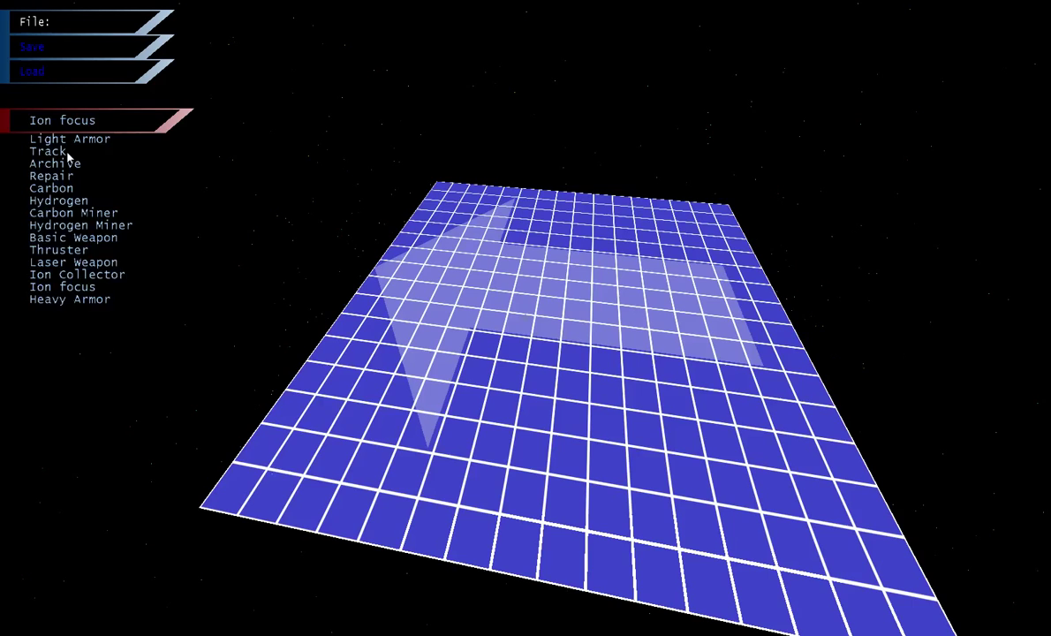
left_click(46, 150)
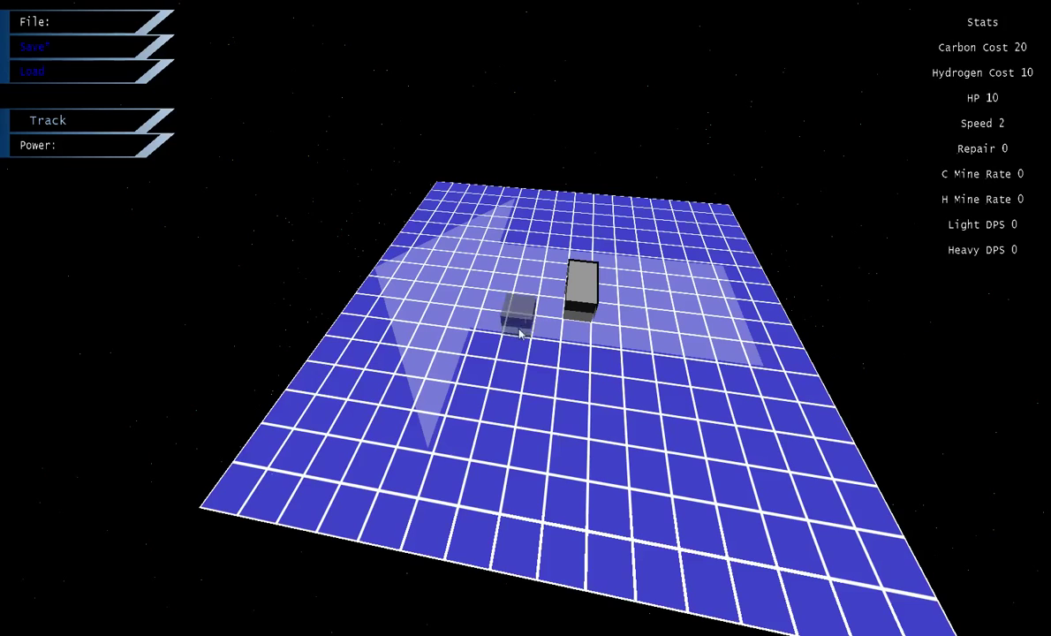
left_click(47, 120)
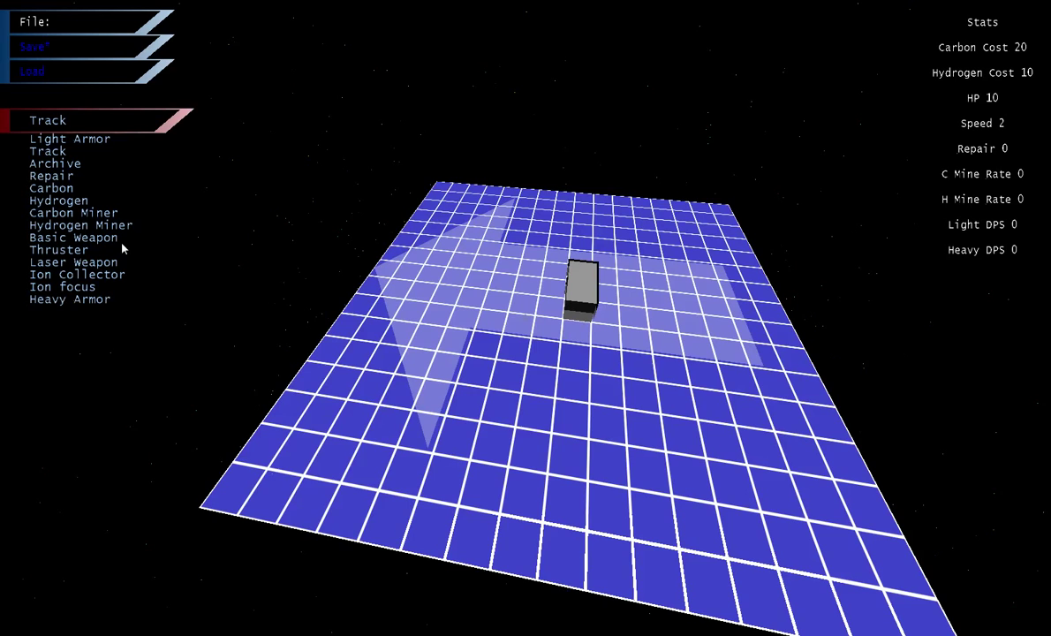
left_click(74, 212)
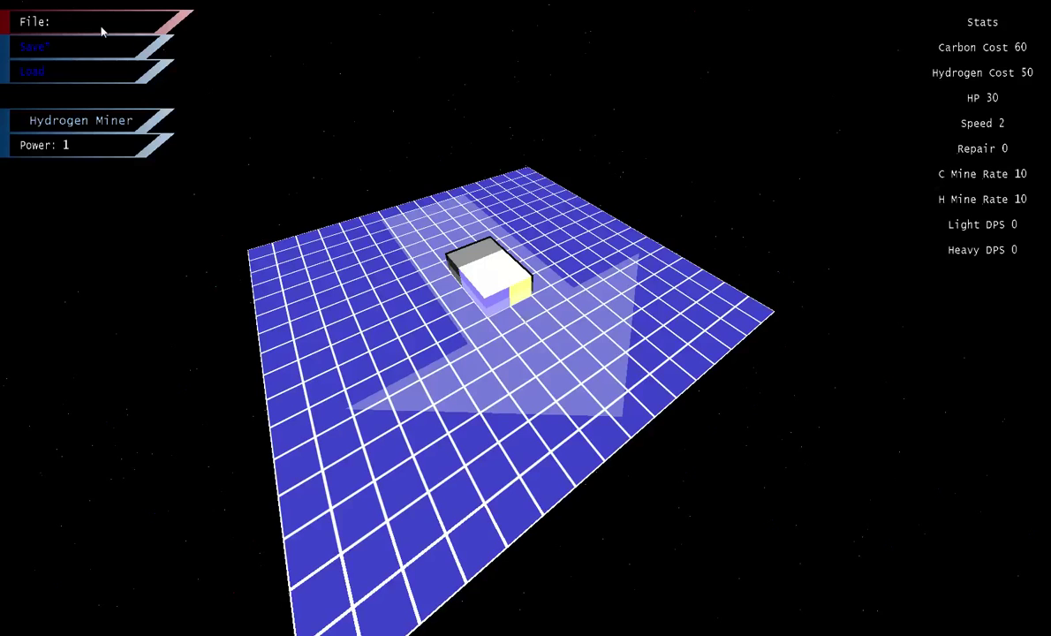
Save the blueprint as att, then begin a new blueprint named base with Basic Weapon selected
type("miner")
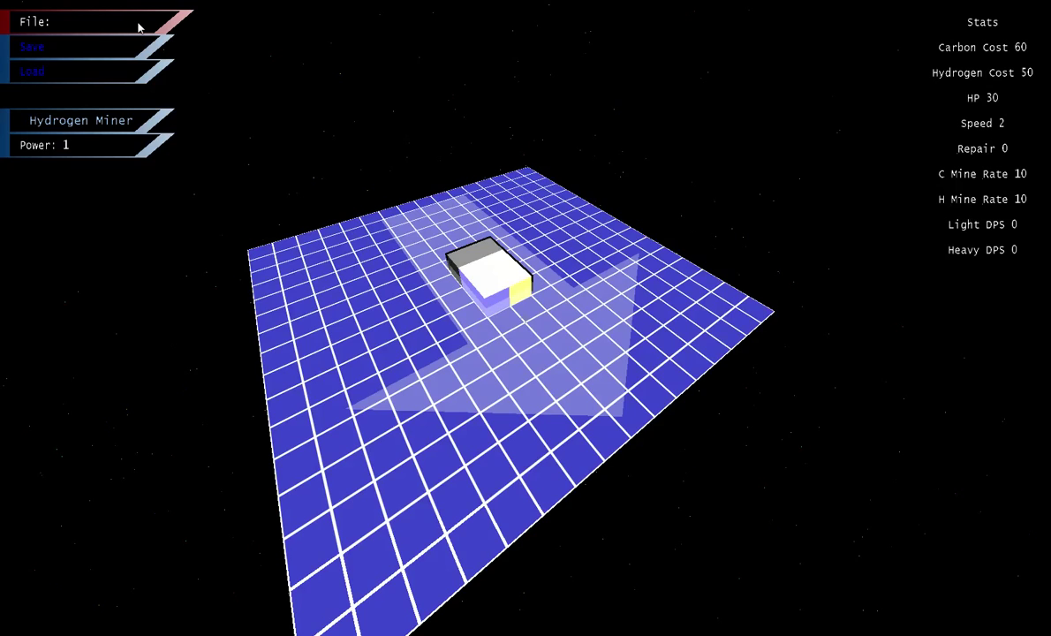
type("att")
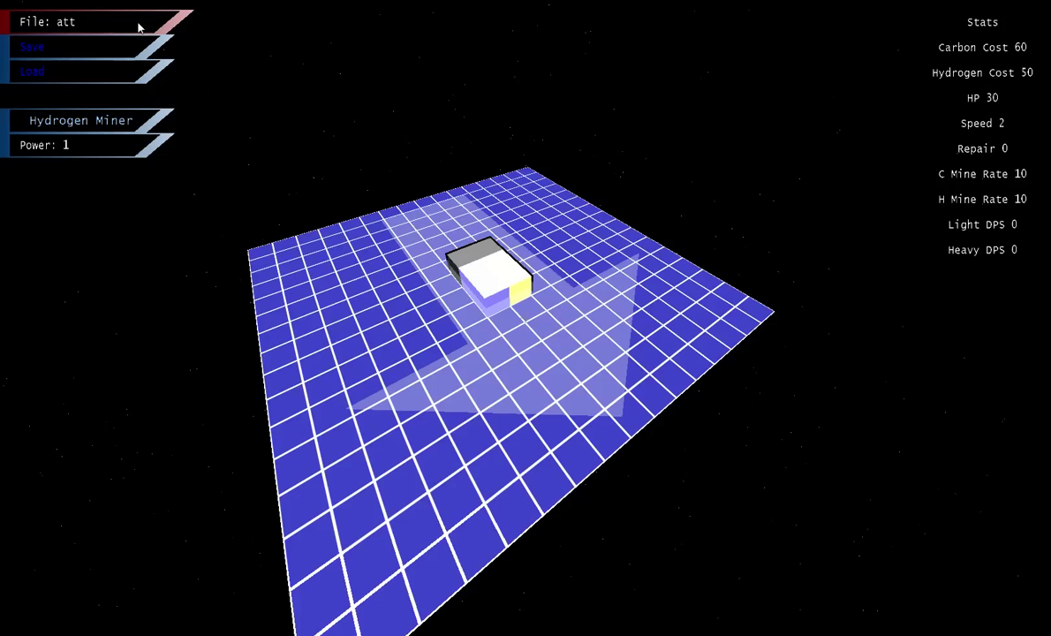
left_click(81, 121)
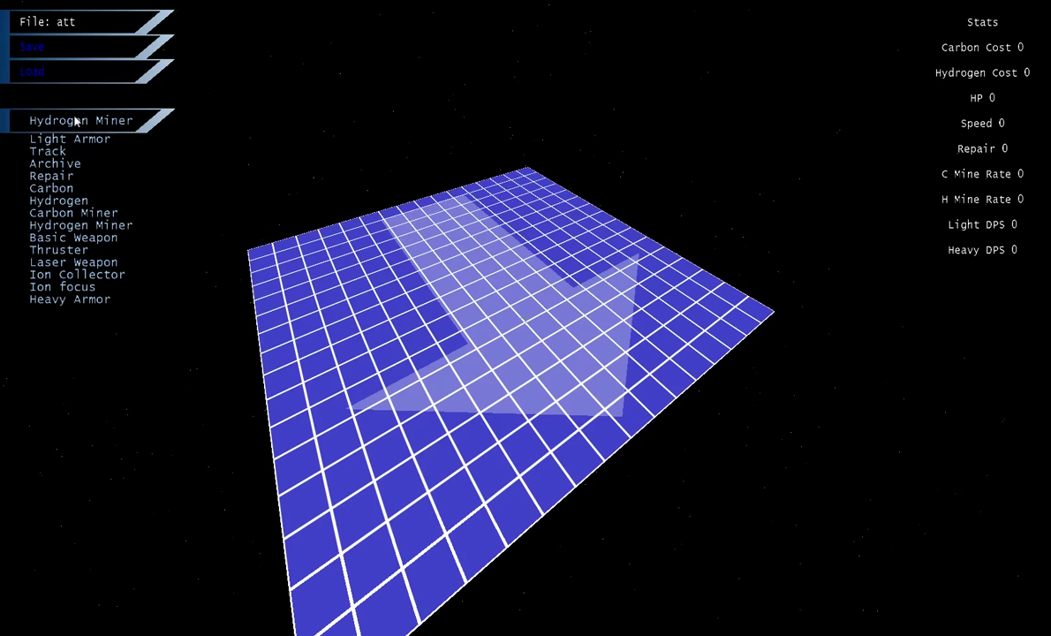
left_click(49, 150)
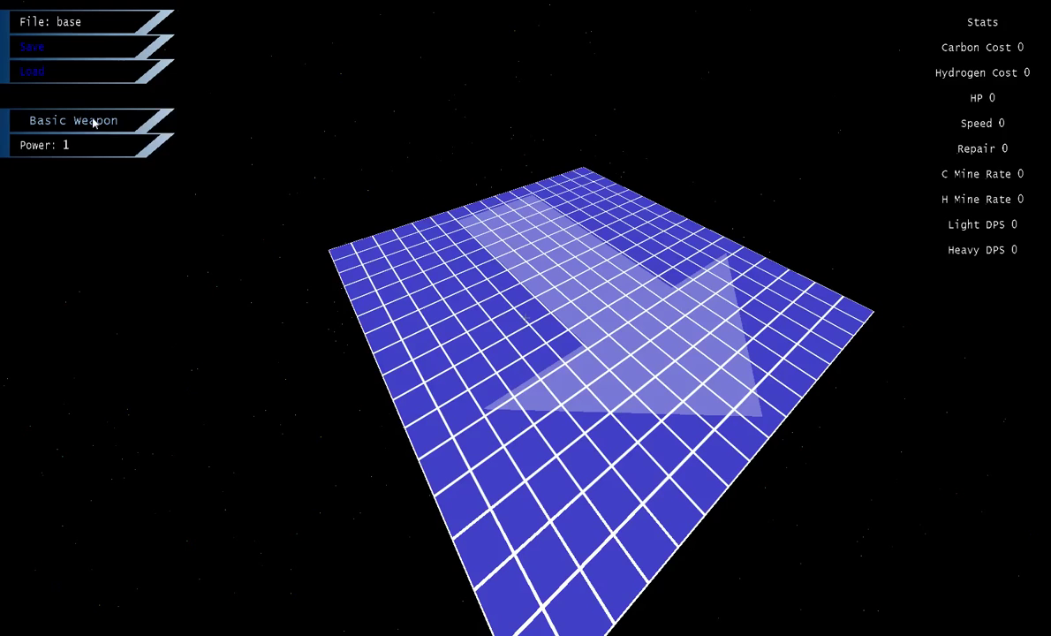
Place Repair and Archive blocks on the base, with the Archive's Data set to miner
left_click(618, 283)
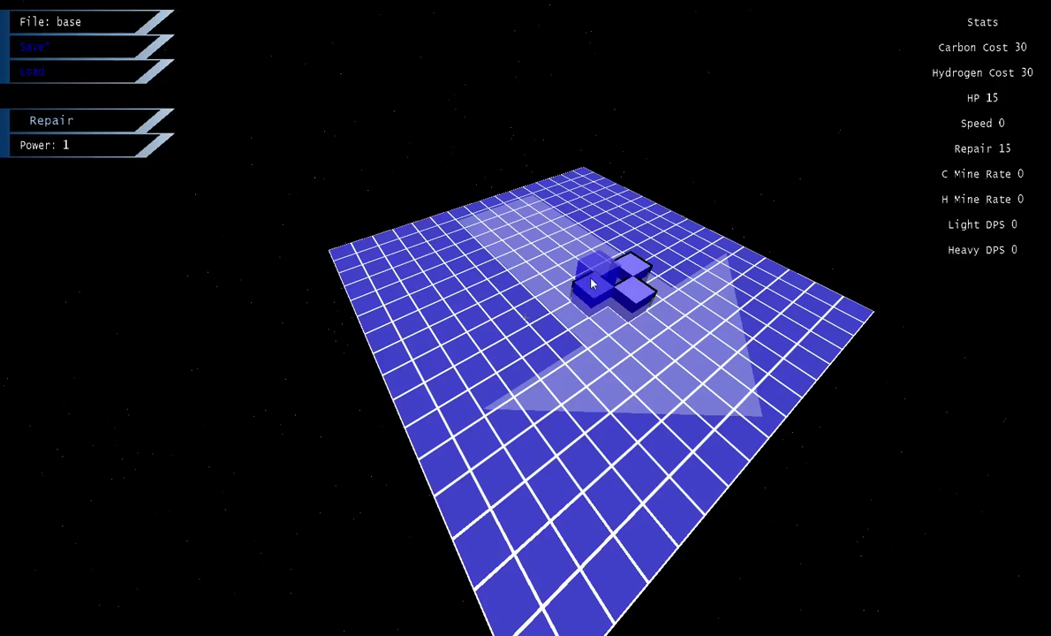
left_click(51, 120)
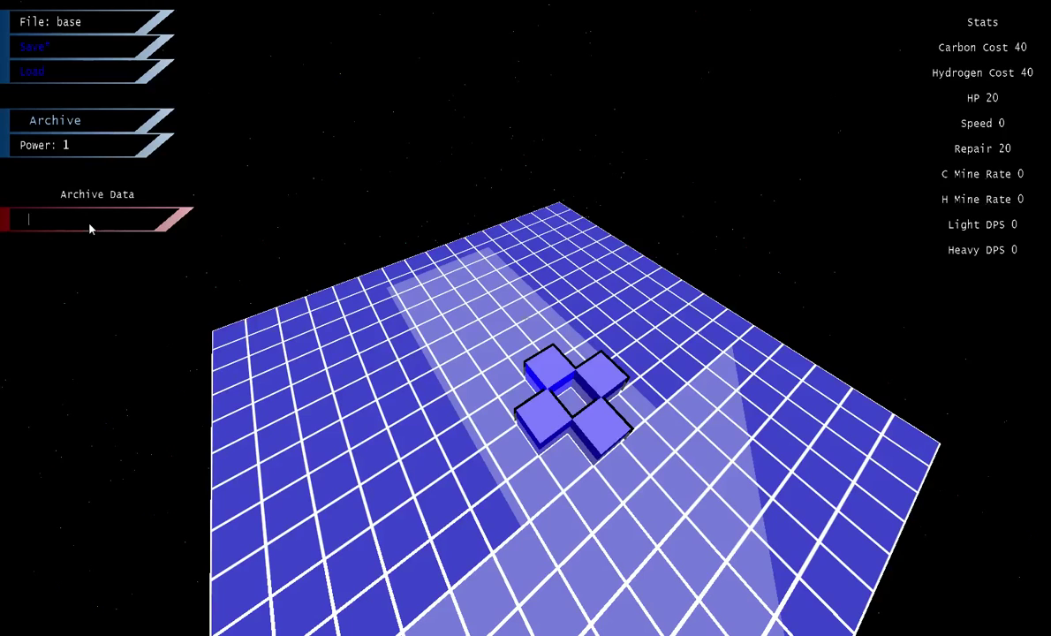
type("miner")
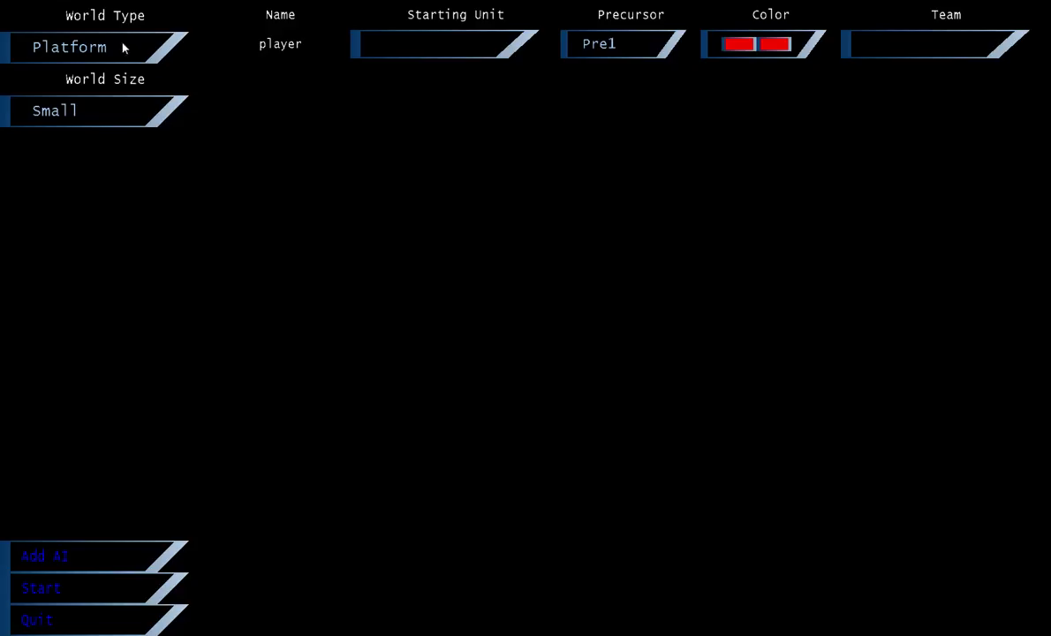
mouse_move(633, 198)
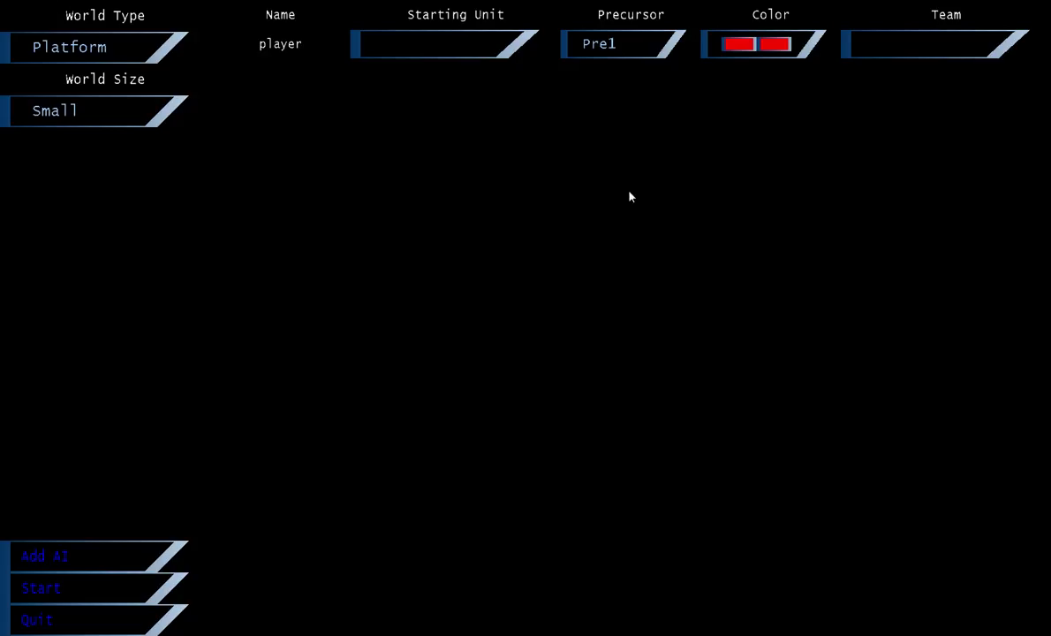
Set the player's starting unit to base and add an AI opponent starting with c1
type("b")
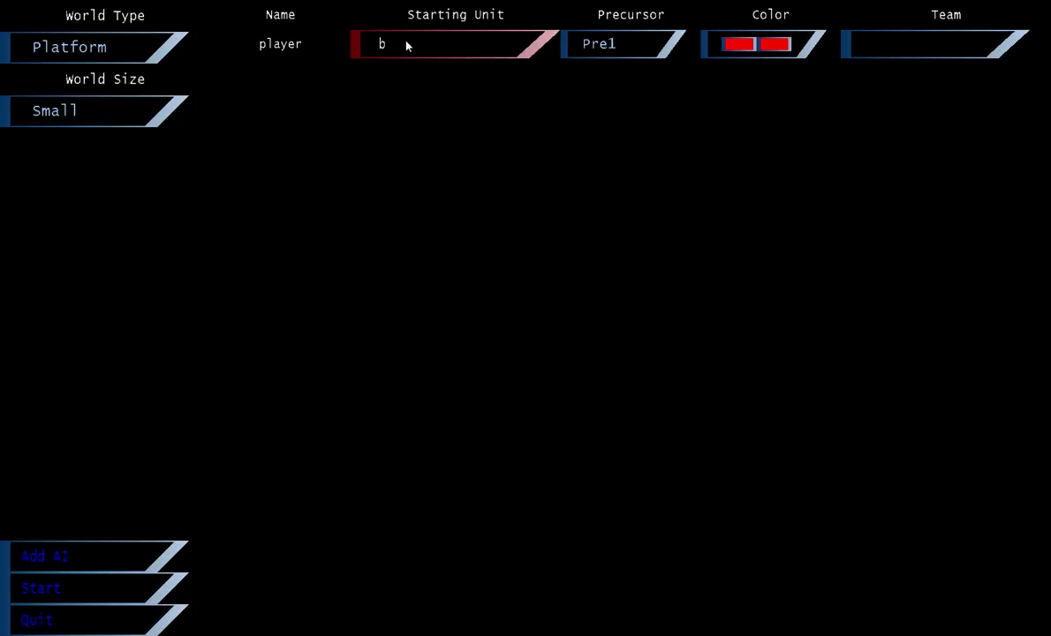
type("ase")
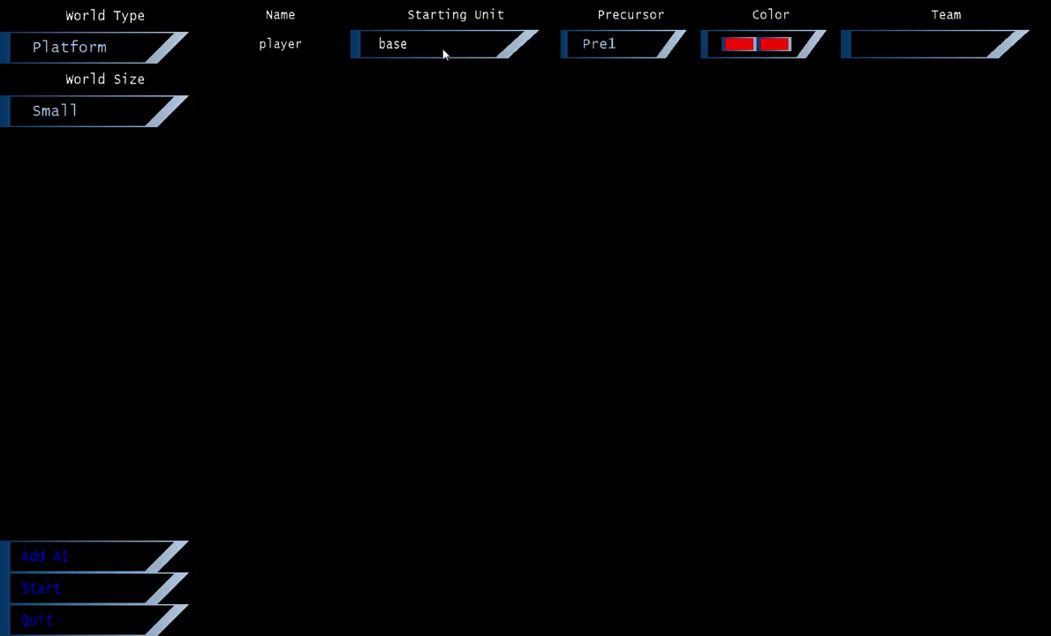
mouse_move(484, 102)
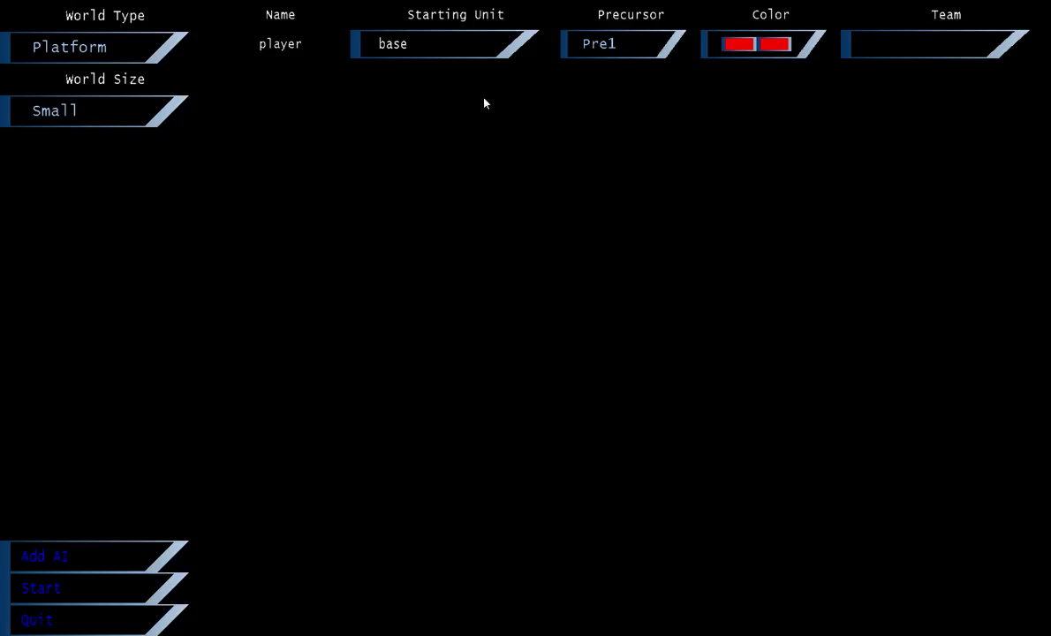
mouse_move(205, 410)
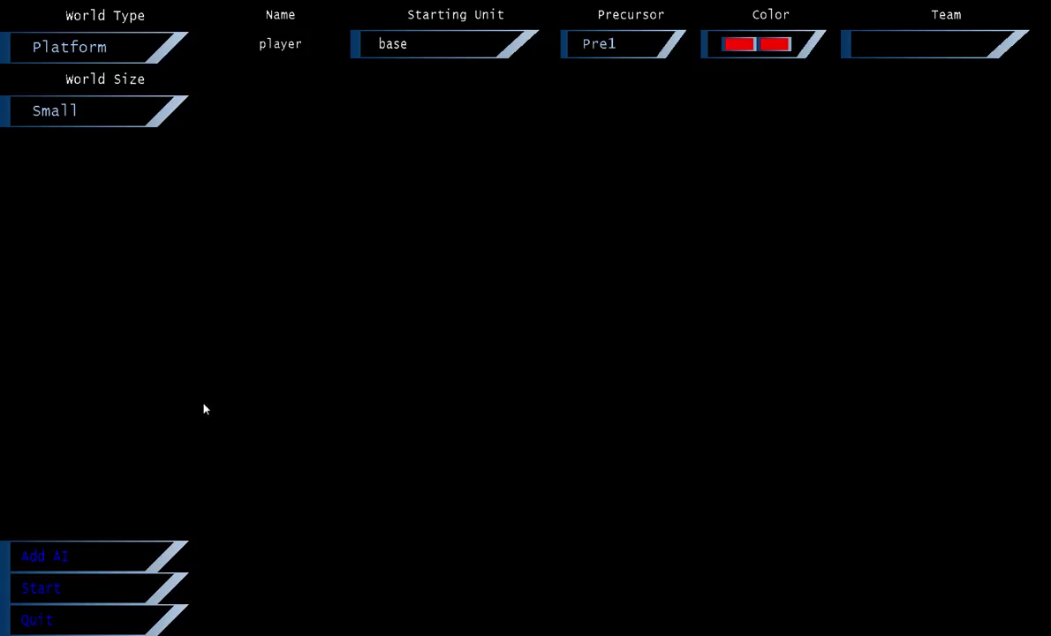
left_click(44, 556)
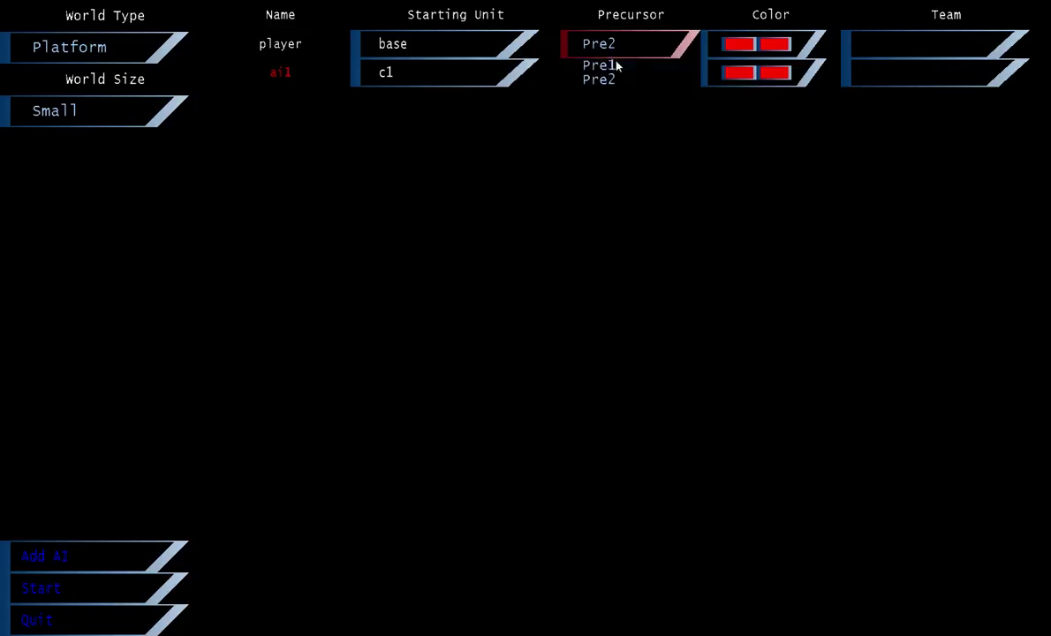
Set the precursor to Pre1 and change the player's colour to cyan
left_click(599, 65)
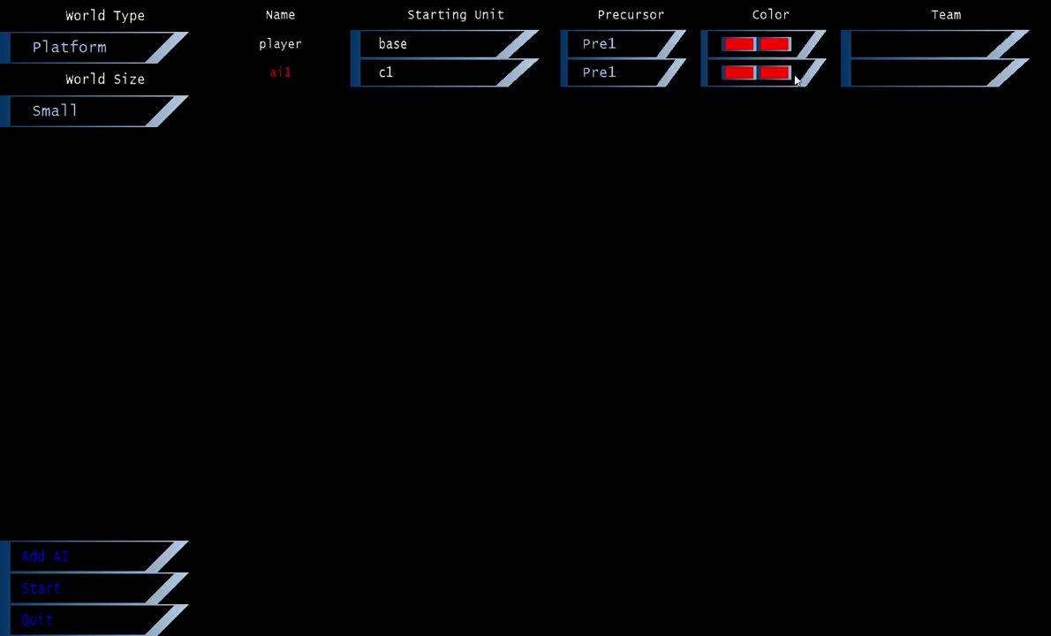
left_click(38, 586)
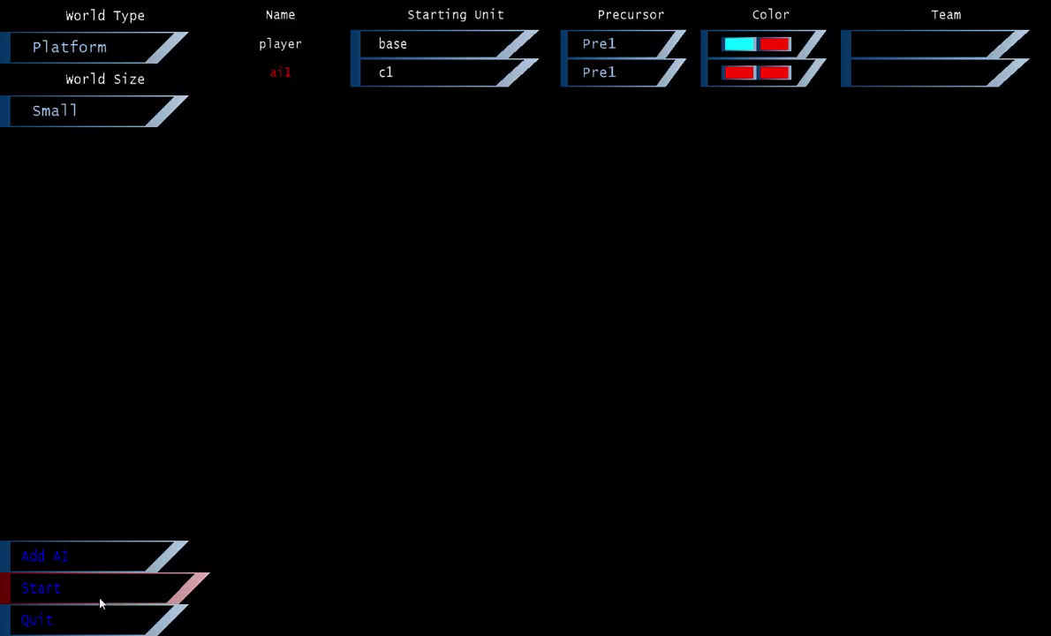
Start the skirmish on the small Platform map and select the player's cyan base unit
left_click(41, 586)
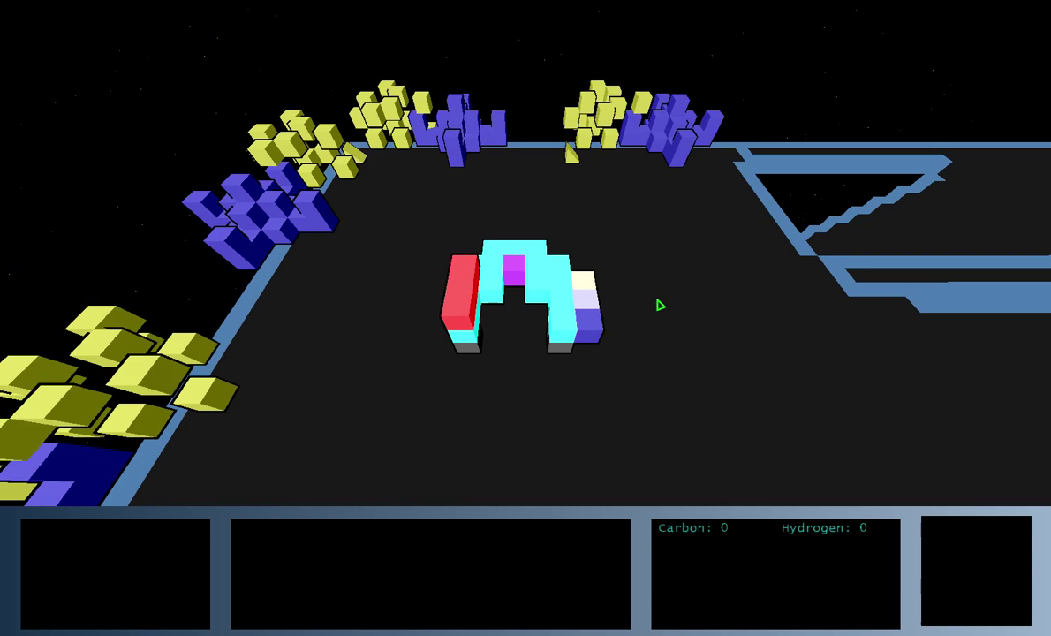
left_click(521, 300)
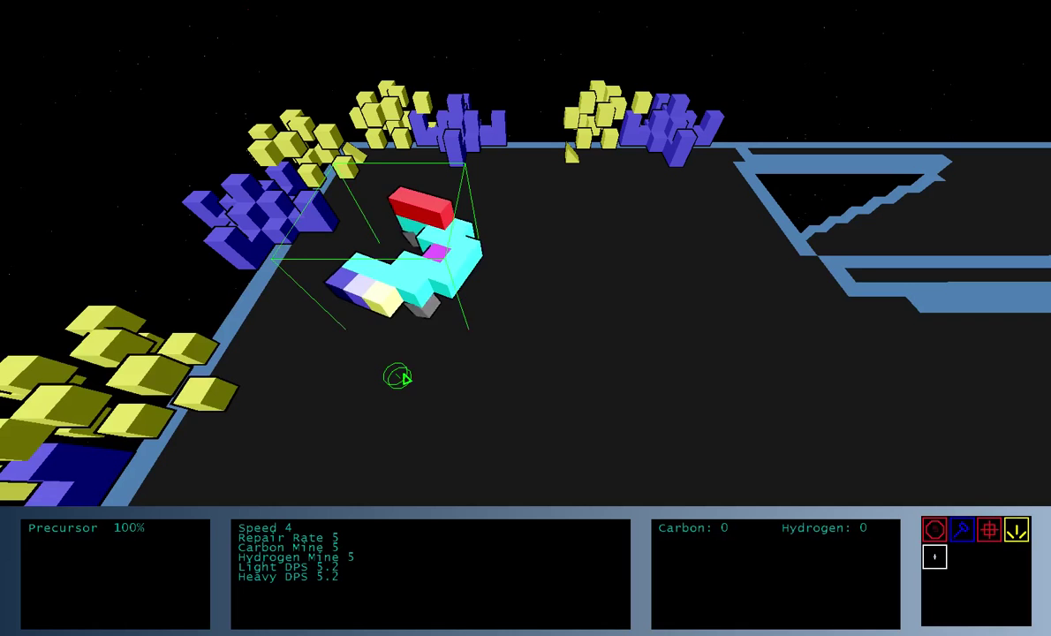